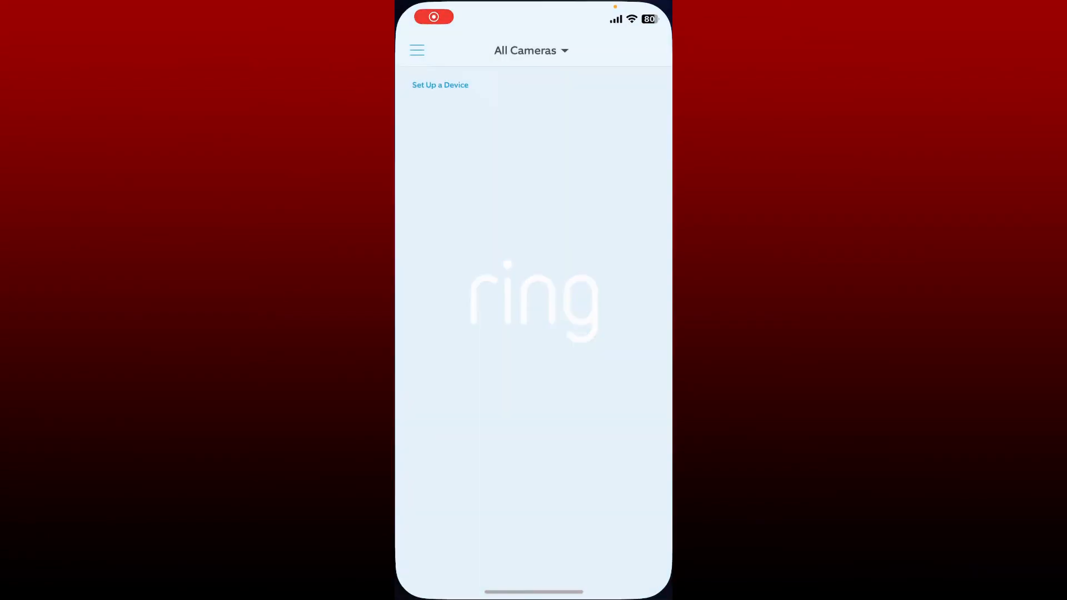
Go to Control Center from Ring's side menu
{"action": "left_click", "coordinate": [416, 50]}
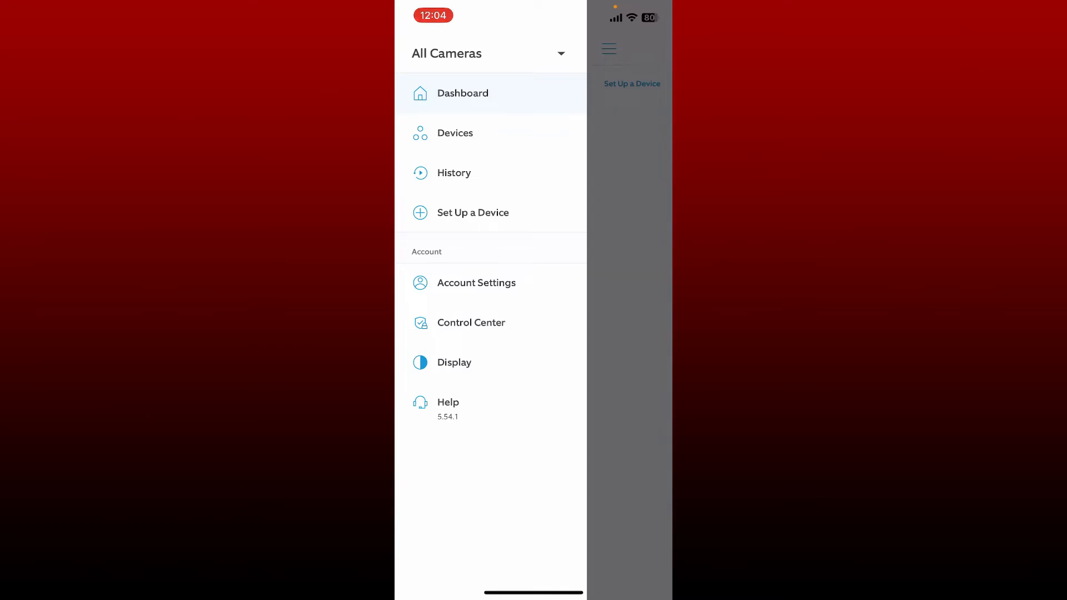
{"action": "left_click", "coordinate": [471, 323]}
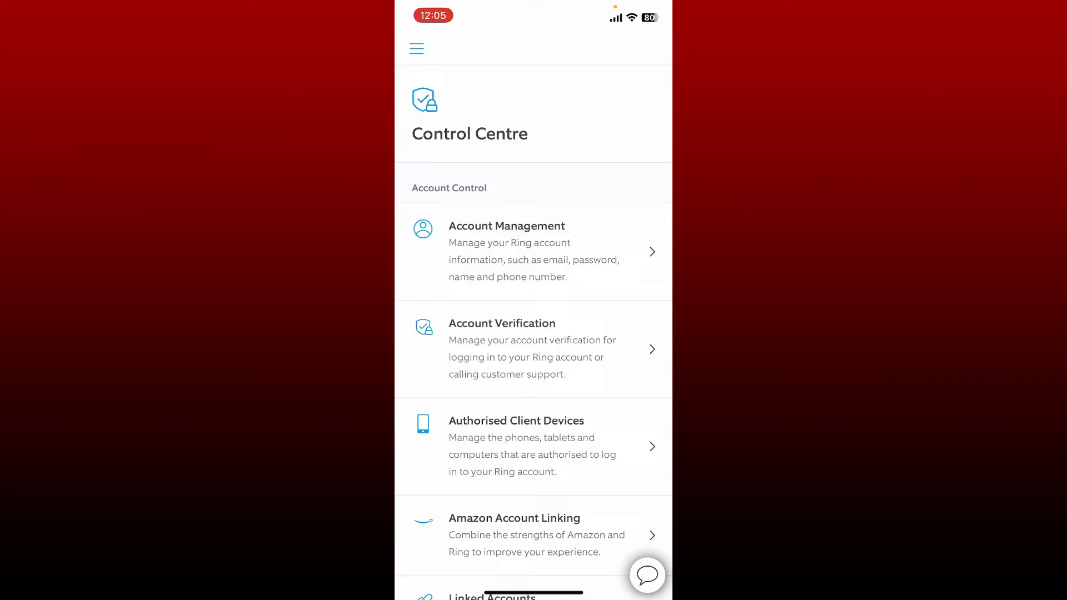
Update Ring email preferences to subscribe to all categories and save the changes
{"action": "scroll", "scroll_direction": "down", "scroll_amount": 3}
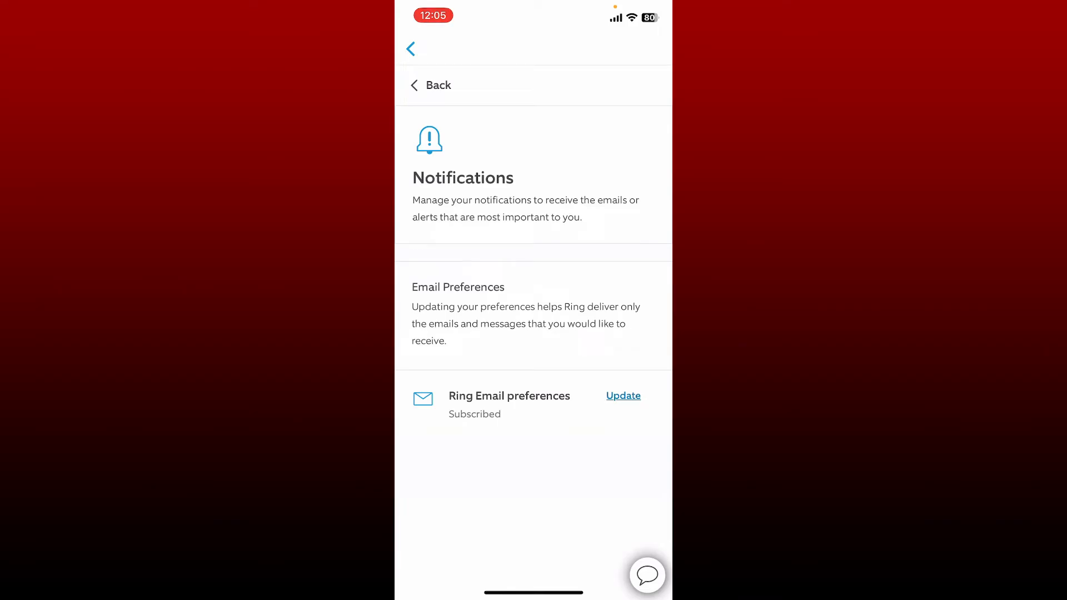
{"action": "left_click", "coordinate": [623, 396]}
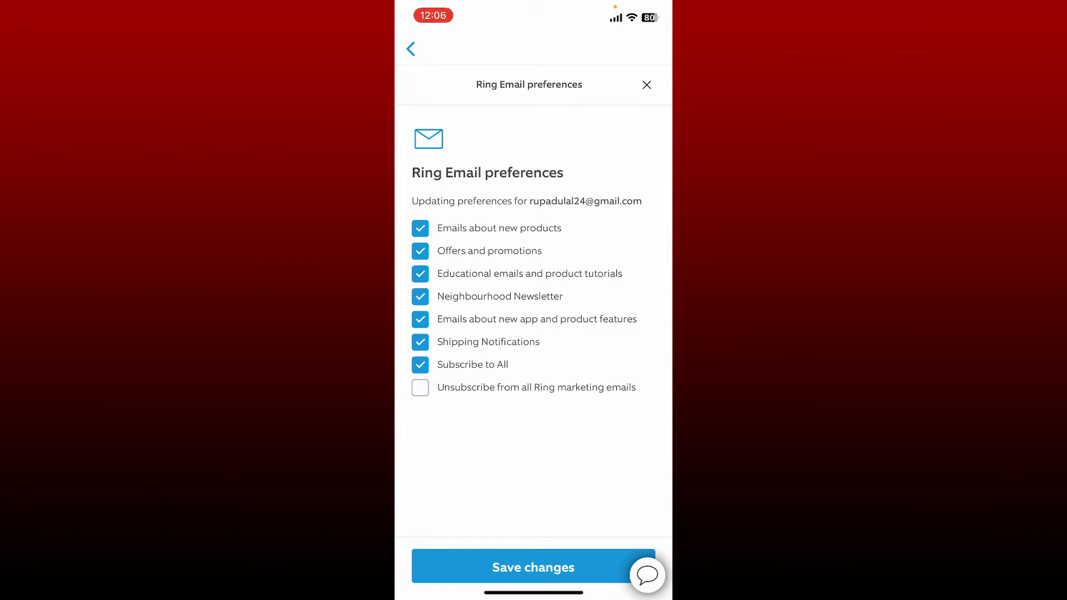
{"action": "left_click", "coordinate": [533, 566]}
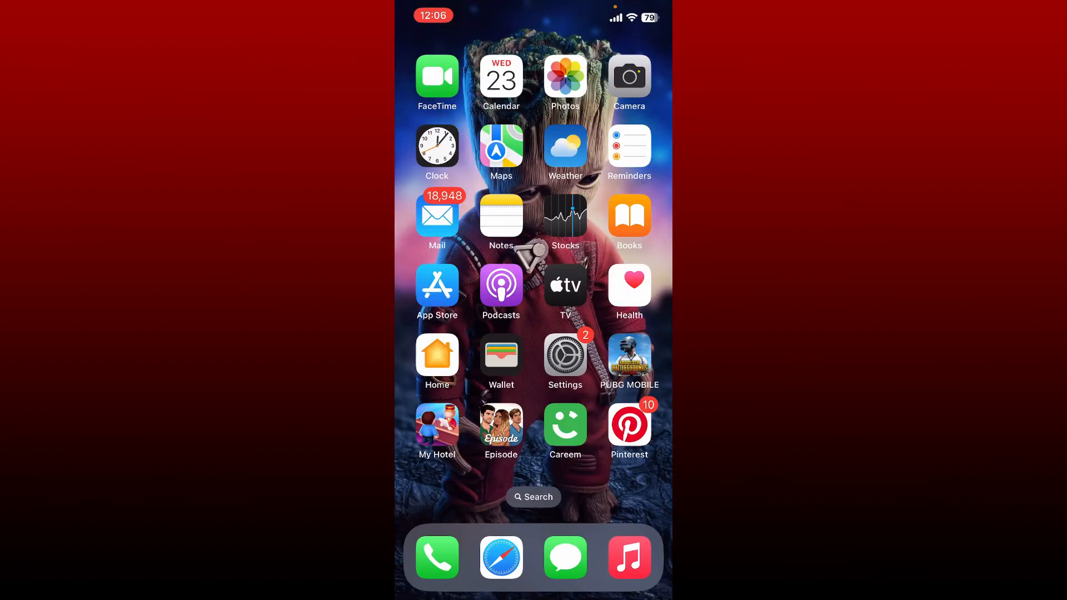
In iOS Settings > Notifications, turn on Allow Notifications for the Ring app
{"action": "left_click", "coordinate": [565, 354]}
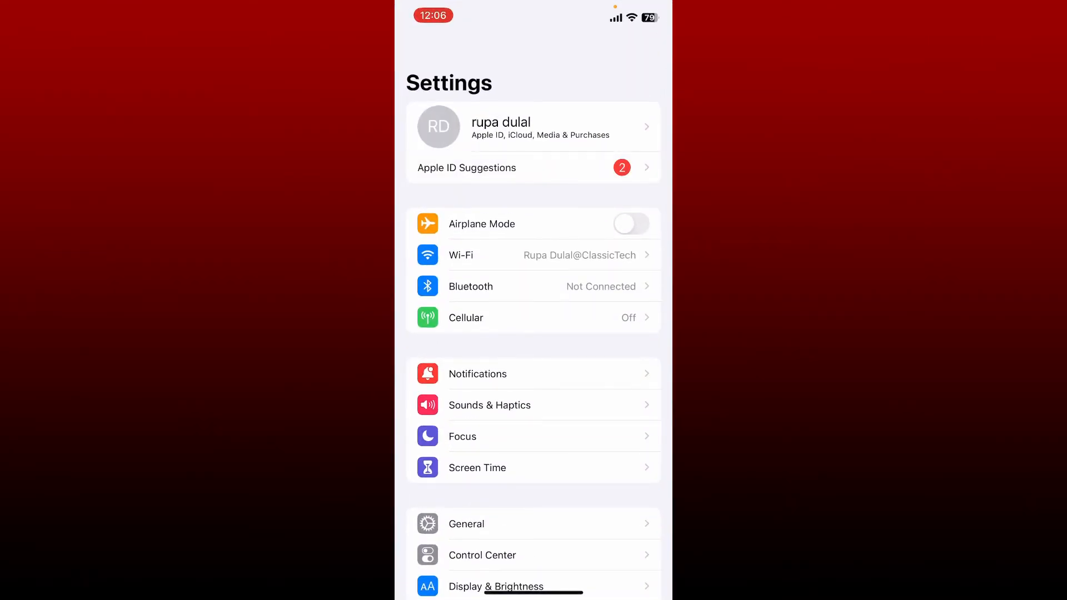
{"action": "left_click", "coordinate": [477, 374]}
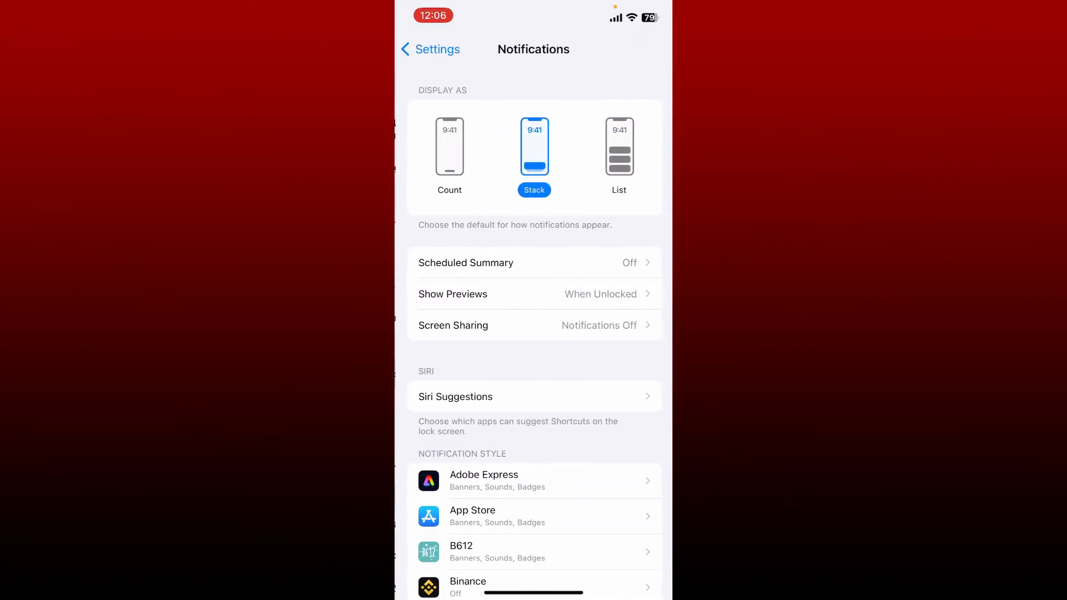
{"action": "scroll", "scroll_direction": "down", "scroll_amount": 3}
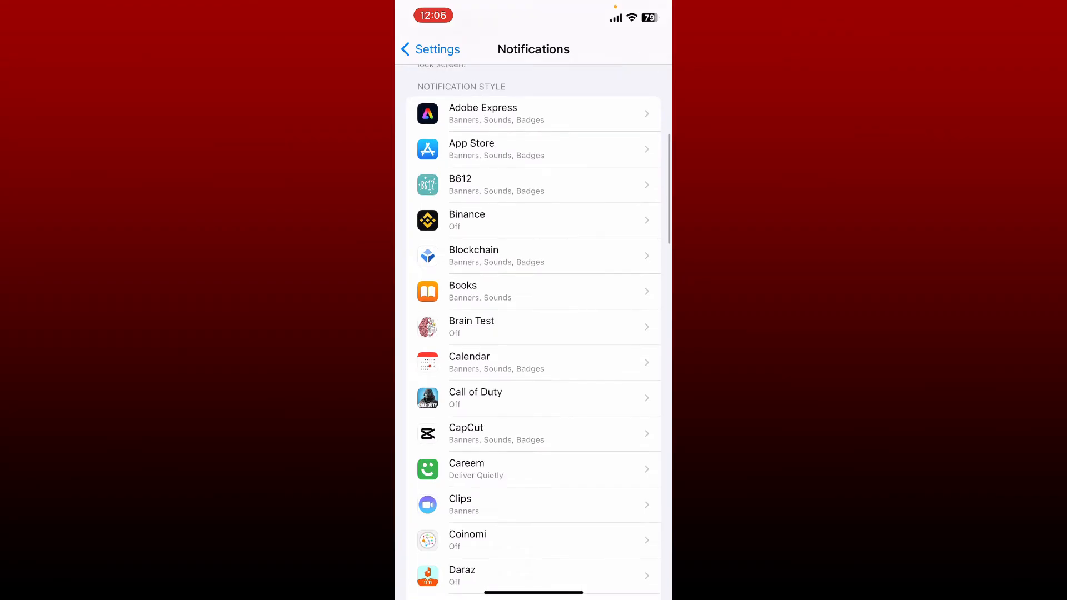
{"action": "scroll", "scroll_direction": "down", "scroll_amount": 3}
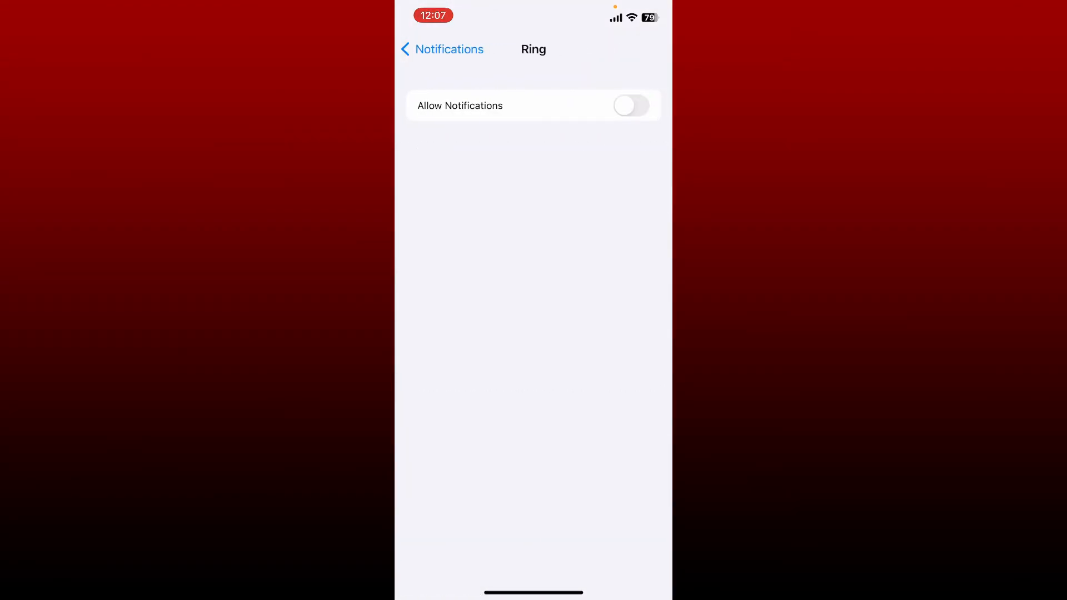
{"action": "left_click", "coordinate": [631, 106]}
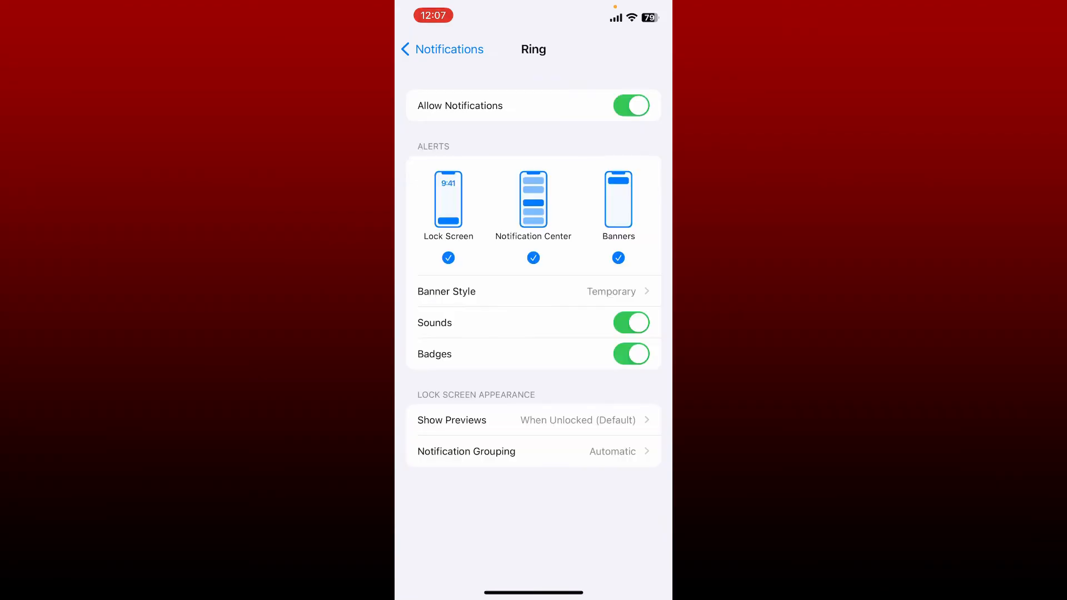